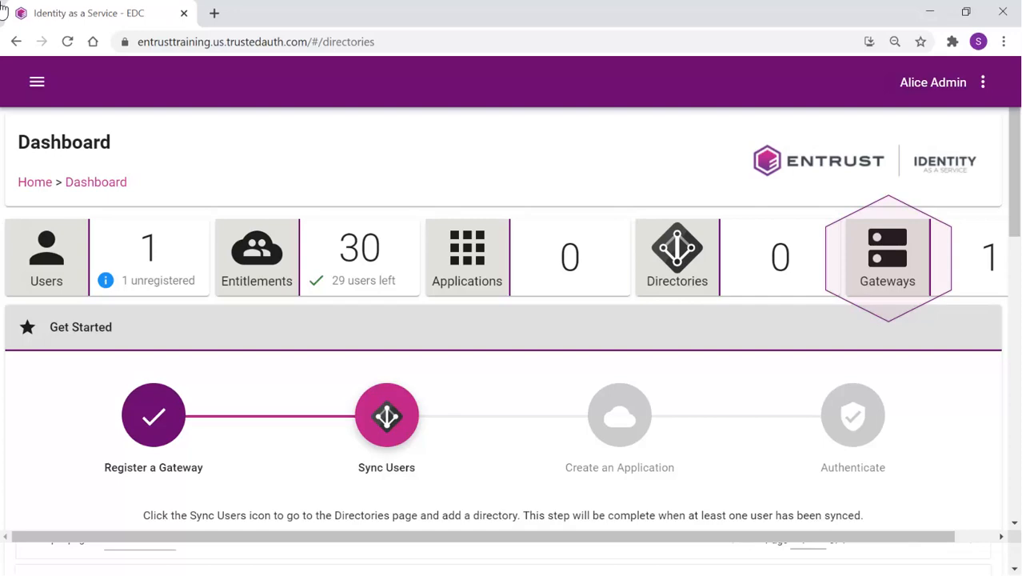
# Open the Gateways list and request the AD Connector installer download
pyautogui.click(886, 256)
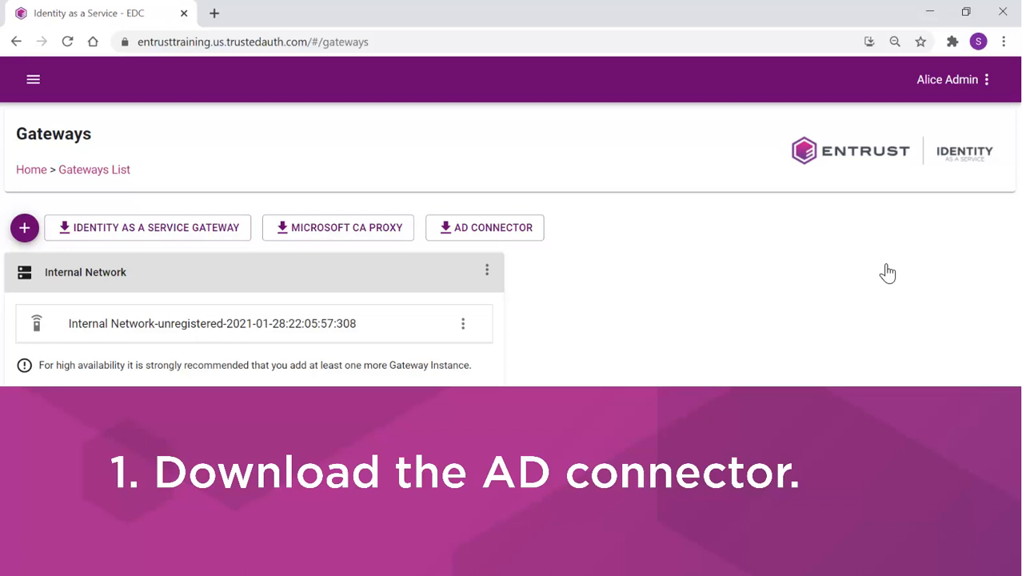
pyautogui.click(485, 227)
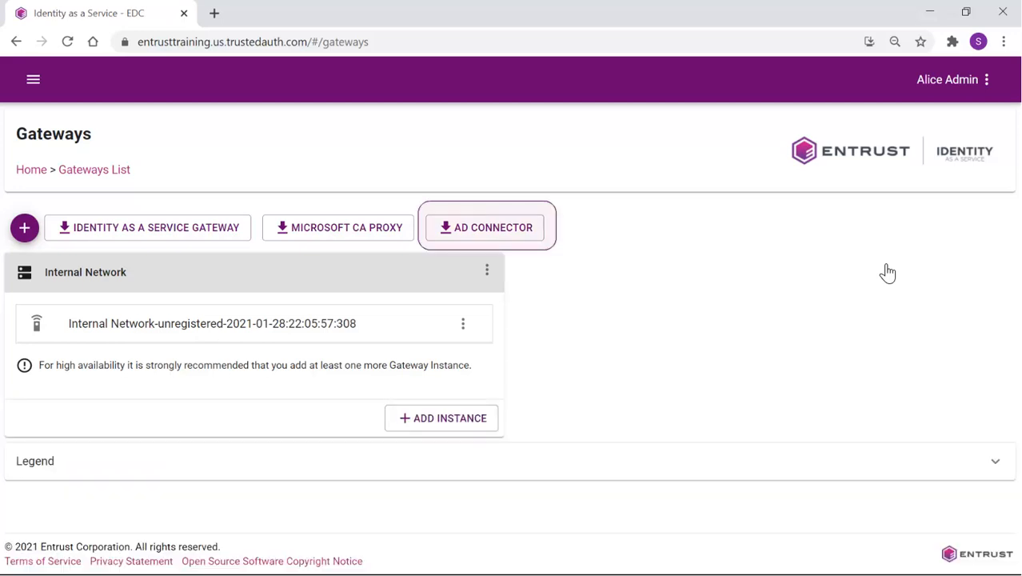
pyautogui.moveTo(536, 241)
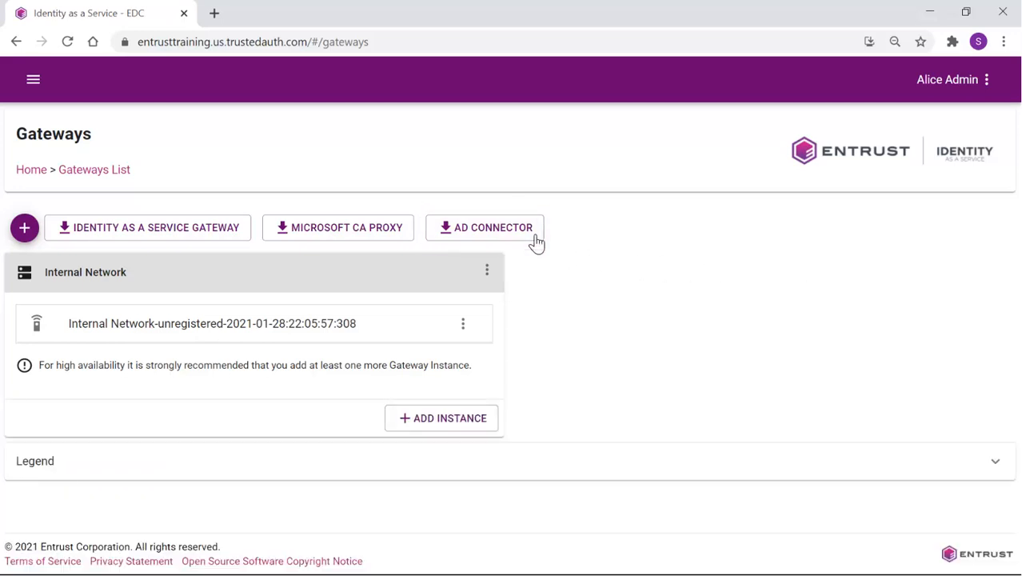
pyautogui.click(486, 227)
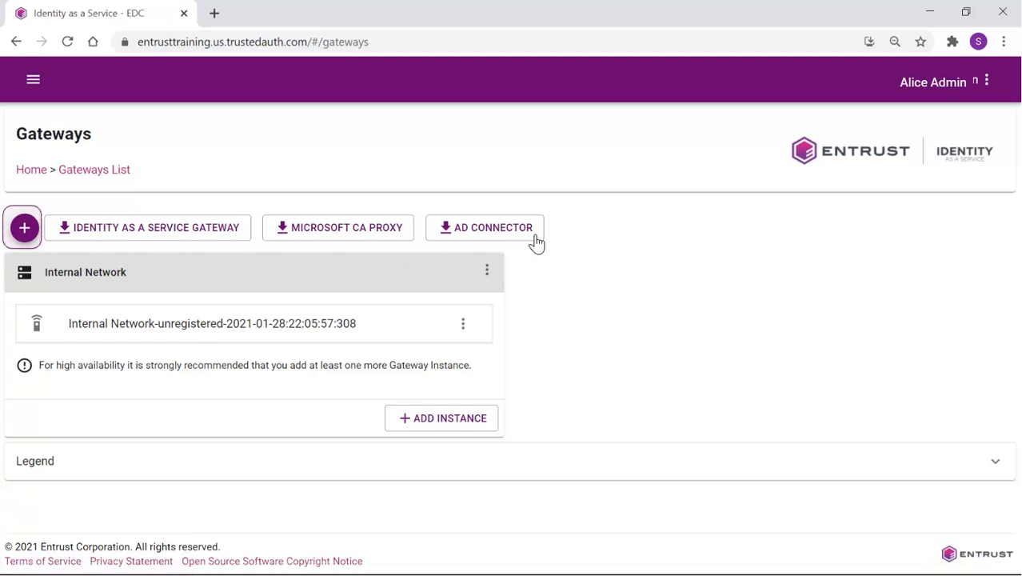
# Add a new AD Connector group named 'Cloud AWS Directory' to the Gateways page
pyautogui.click(24, 228)
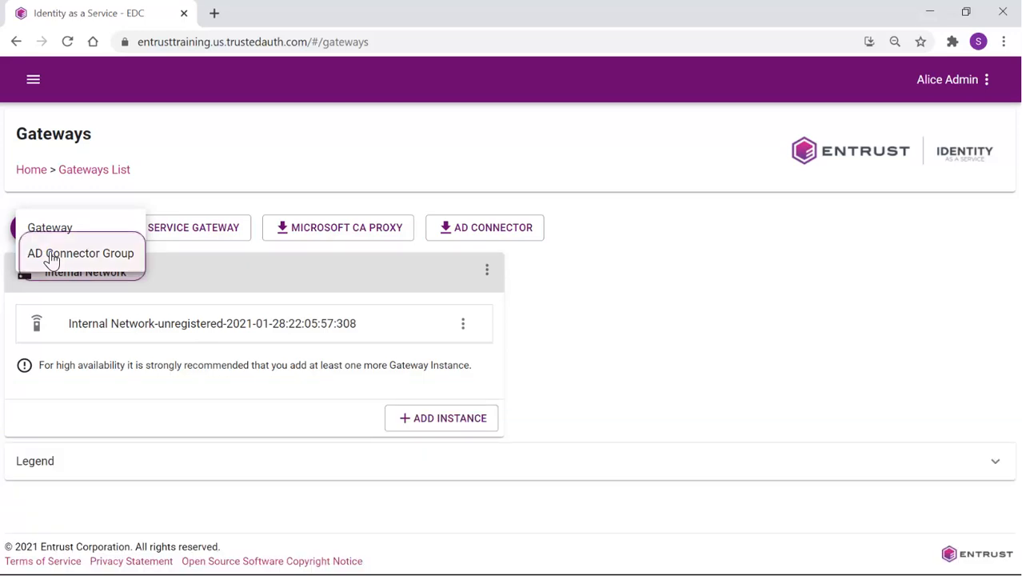
pyautogui.click(80, 252)
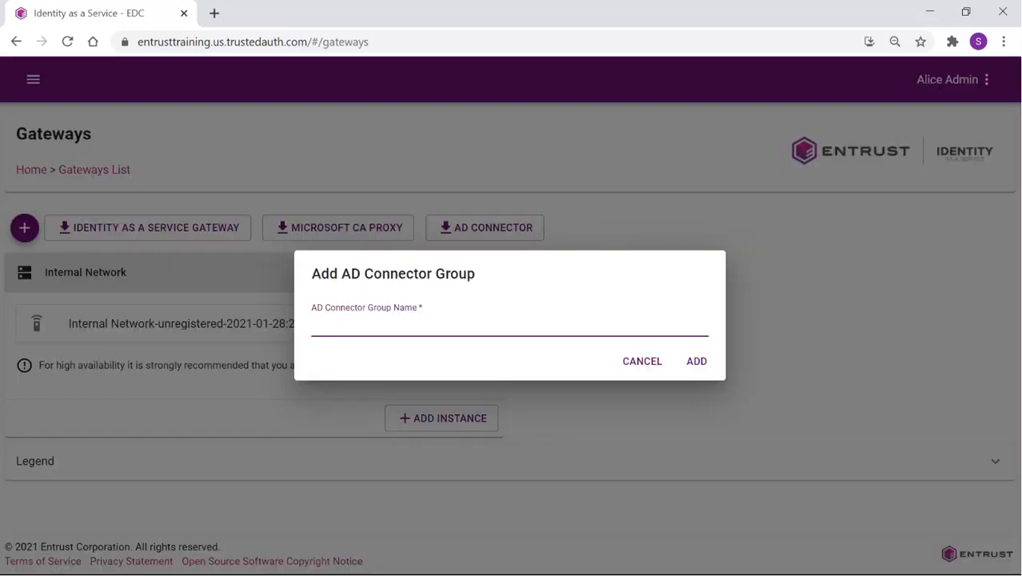
pyautogui.write('Cloud AWS Directory')
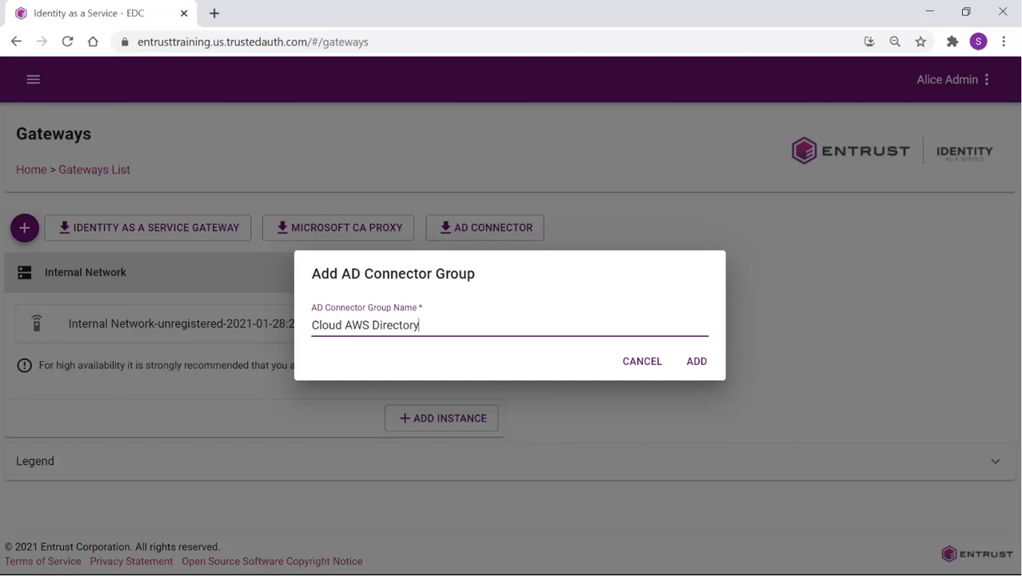
pyautogui.moveTo(52, 260)
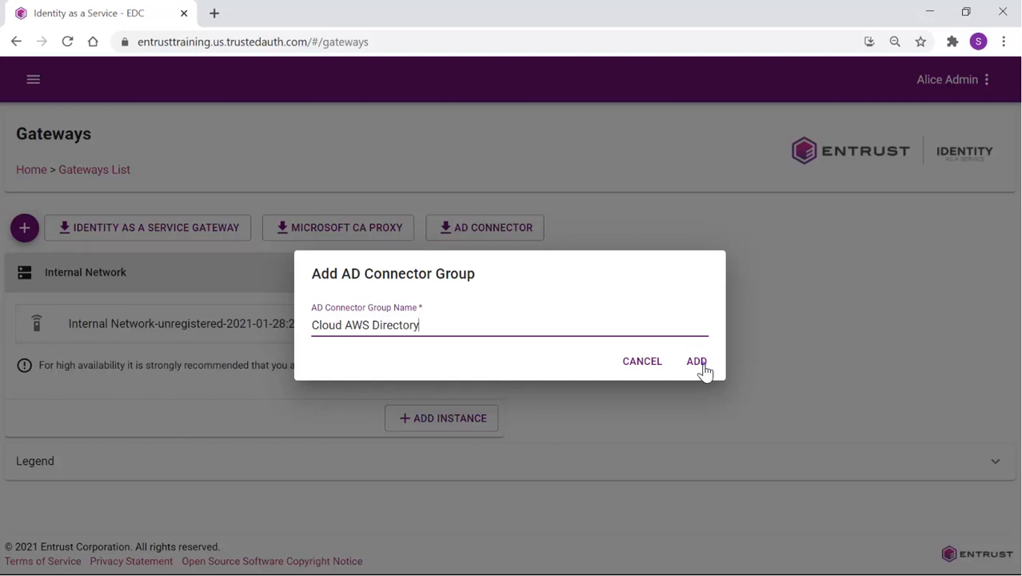
pyautogui.click(696, 361)
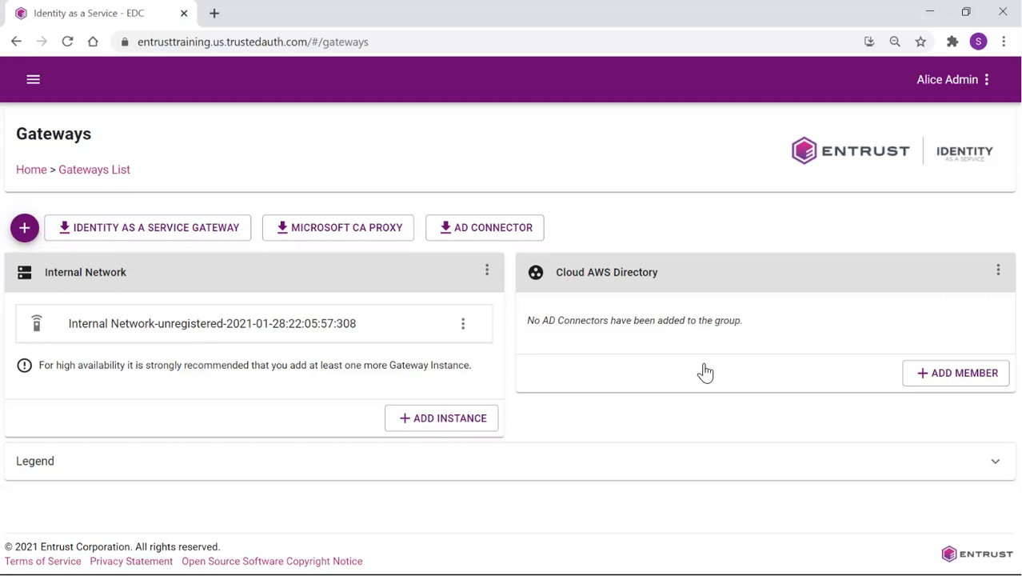
pyautogui.moveTo(956, 373)
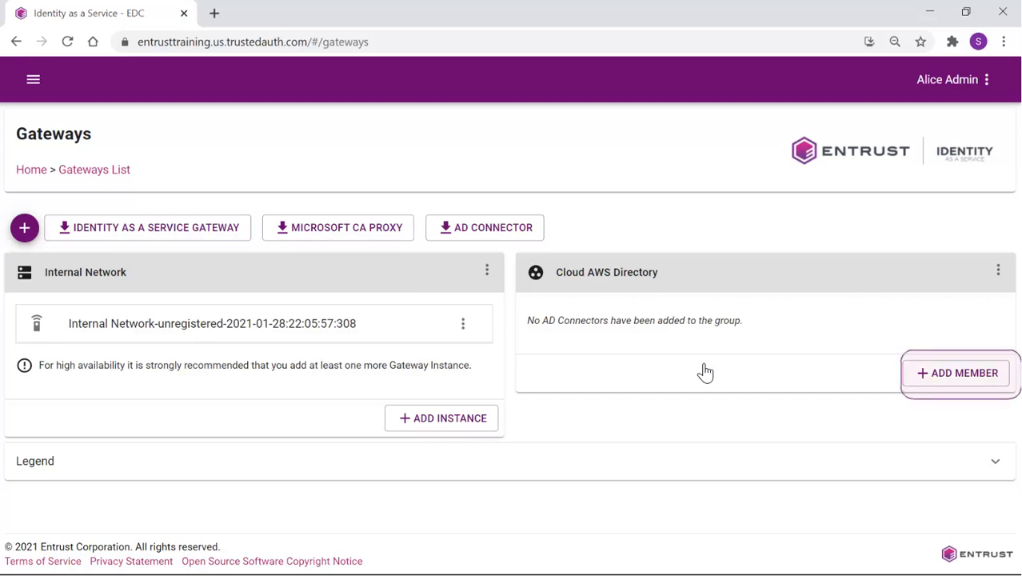
# Add connector 'Mycompany AWS Directory' to the group and download its connection data
pyautogui.click(958, 373)
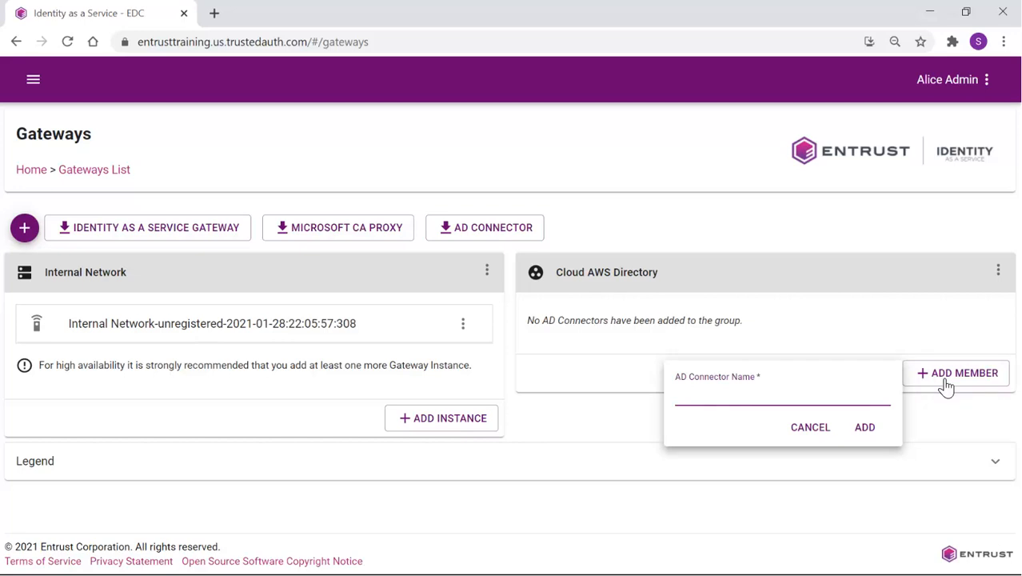
pyautogui.write('Mycompany')
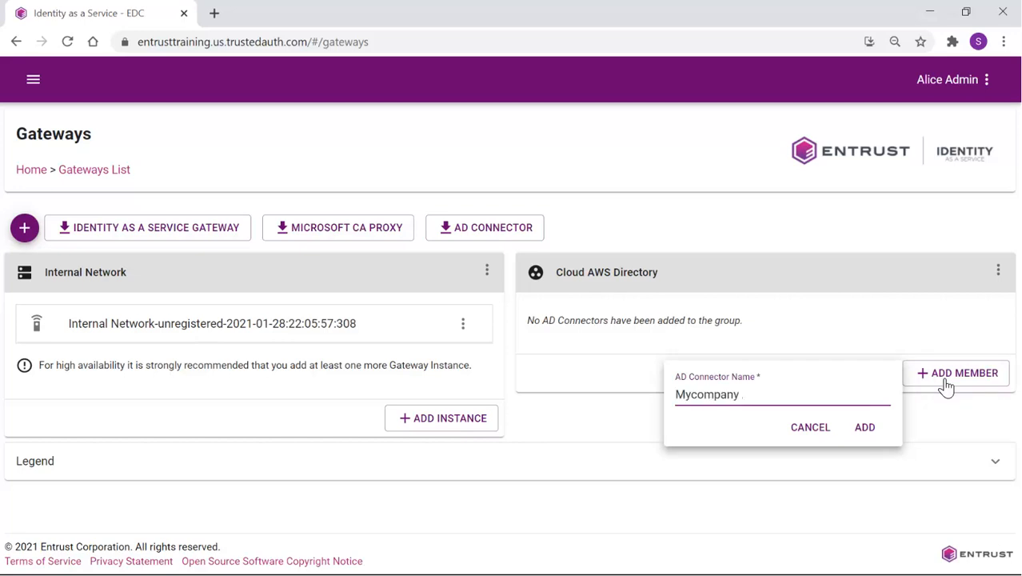
pyautogui.write('AWS Directory')
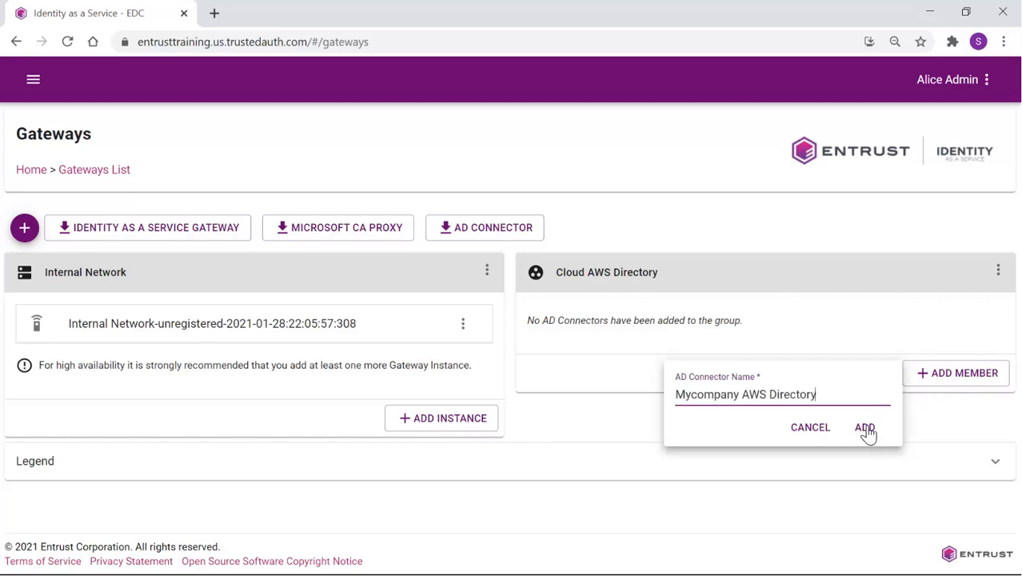
pyautogui.click(865, 427)
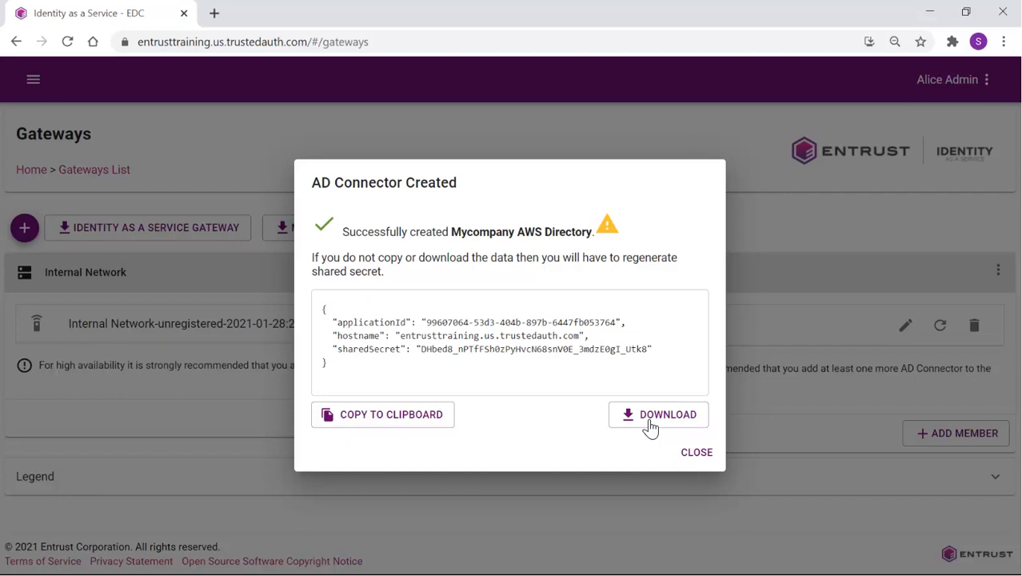
pyautogui.click(667, 415)
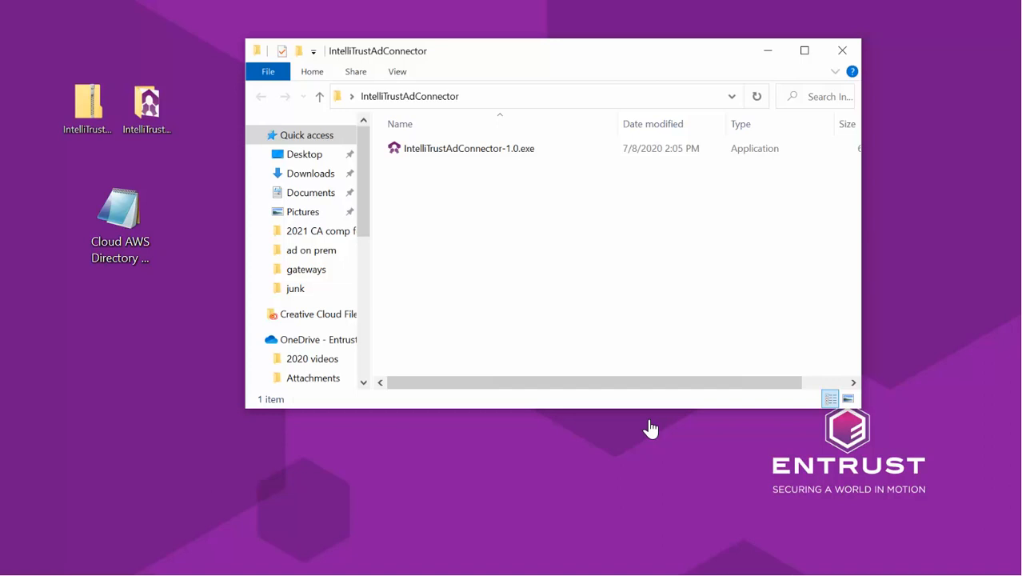
pyautogui.moveTo(543, 163)
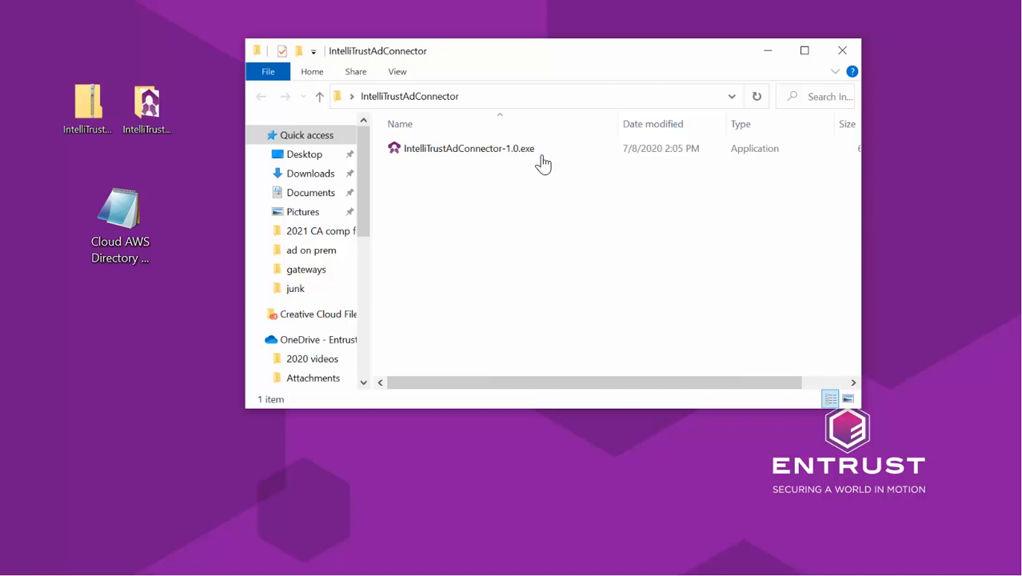
# Launch IntelliTrustAdConnector-1.0.exe from the IntelliTrustAdConnector folder
pyautogui.doubleClick(468, 148)
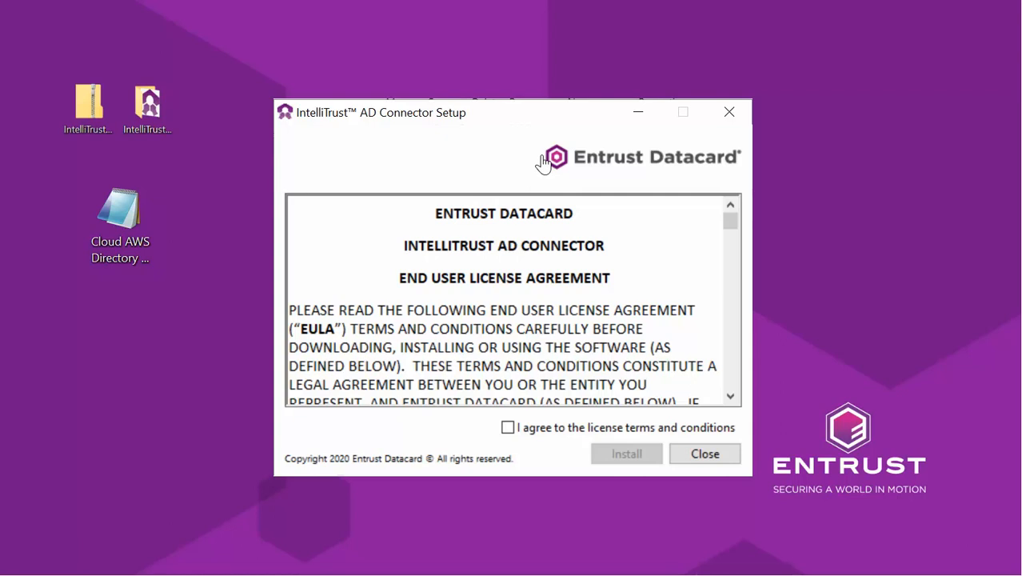
pyautogui.moveTo(523, 194)
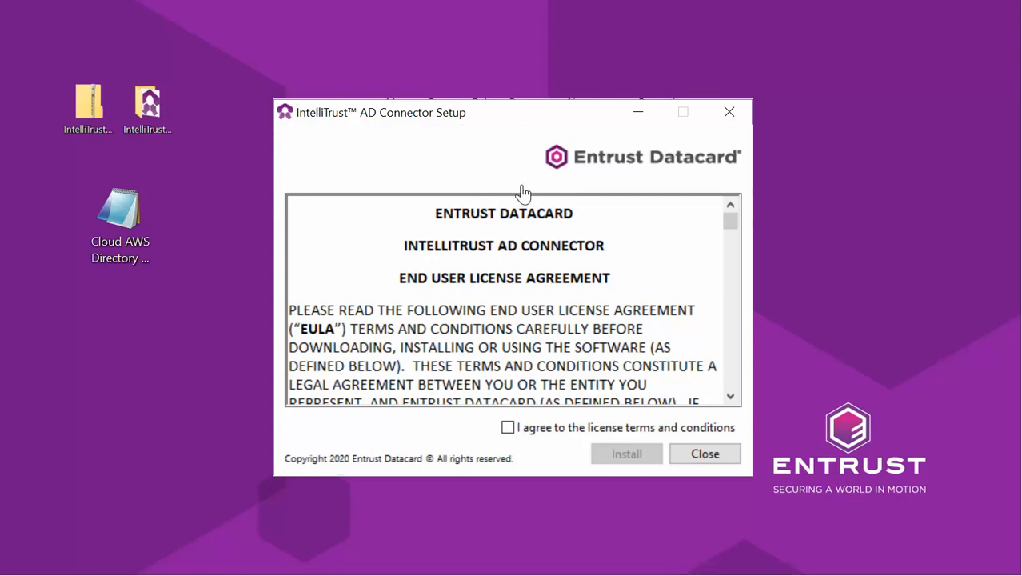
# Accept the license, install the AD Connector to the default folder, and launch the Setup Tool
pyautogui.click(507, 430)
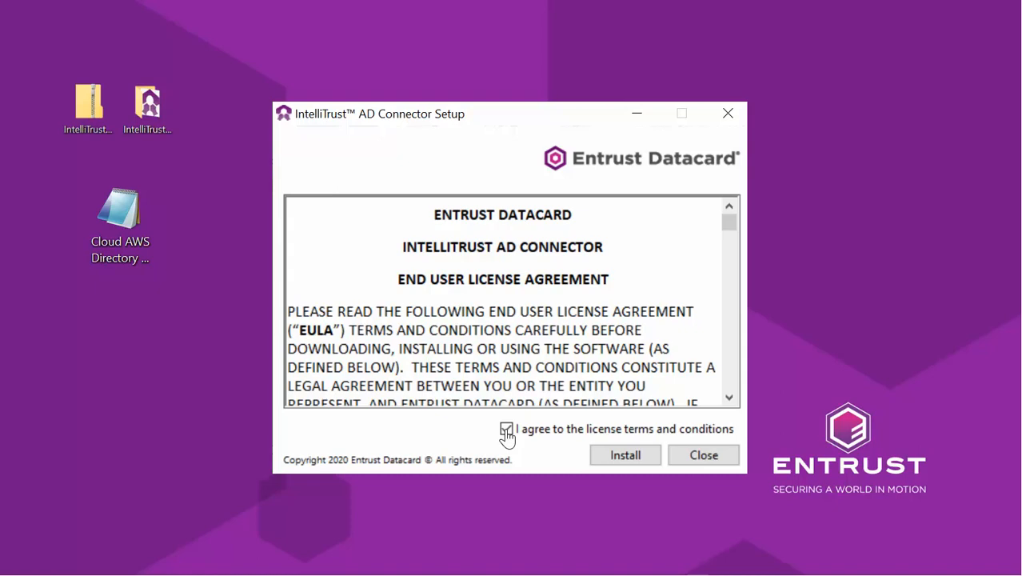
pyautogui.click(624, 454)
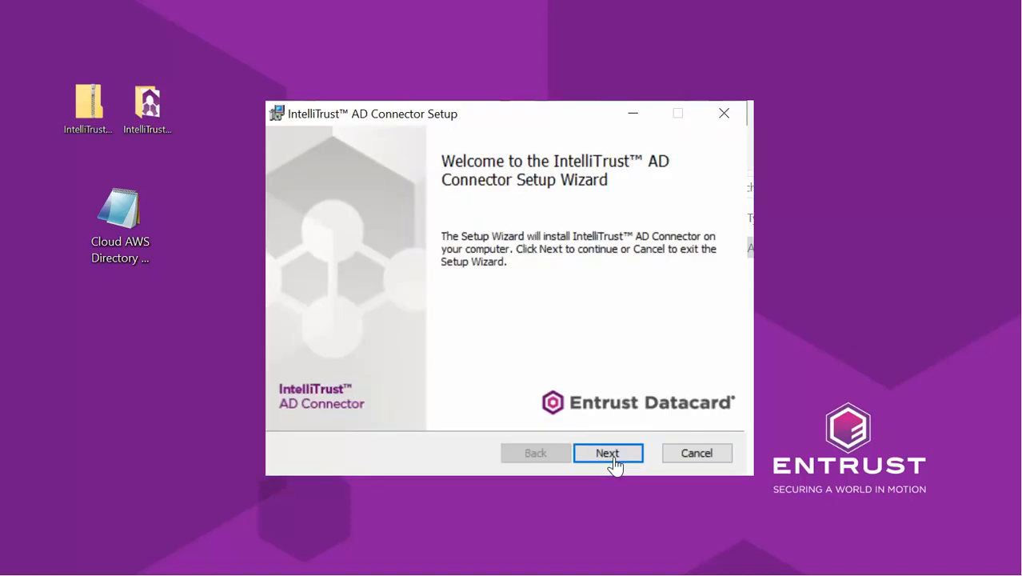
pyautogui.click(608, 452)
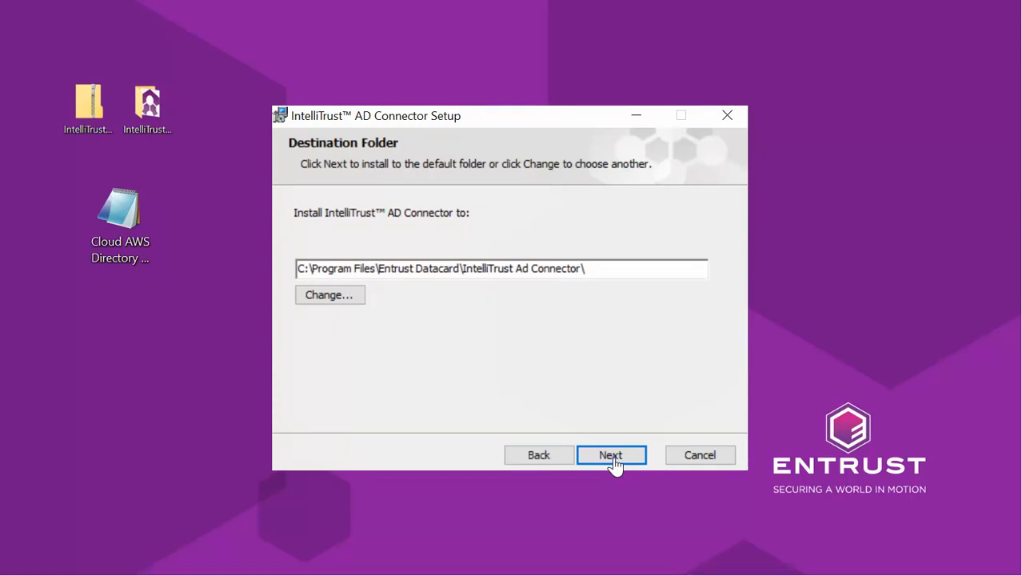
pyautogui.click(610, 454)
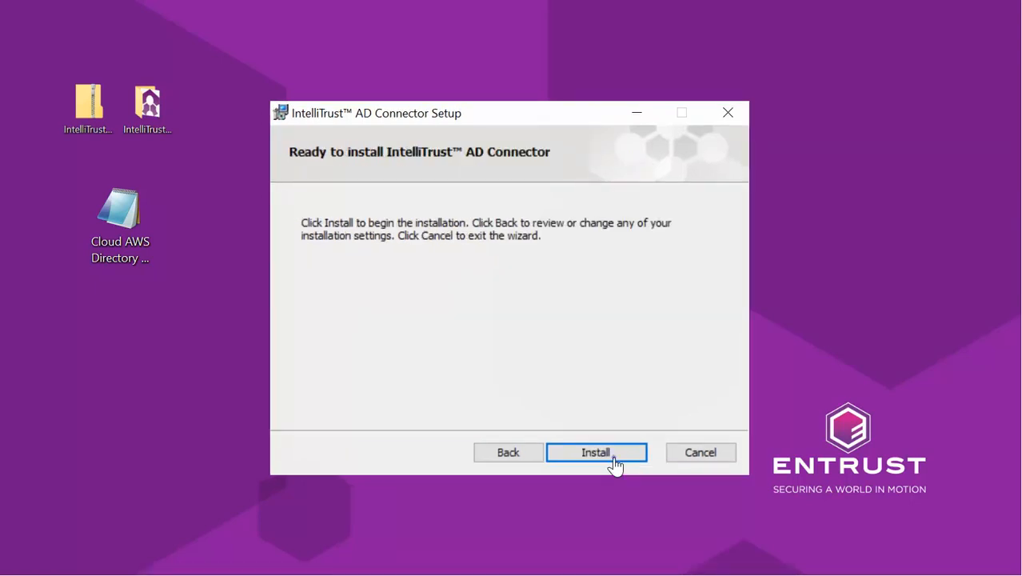
pyautogui.click(595, 452)
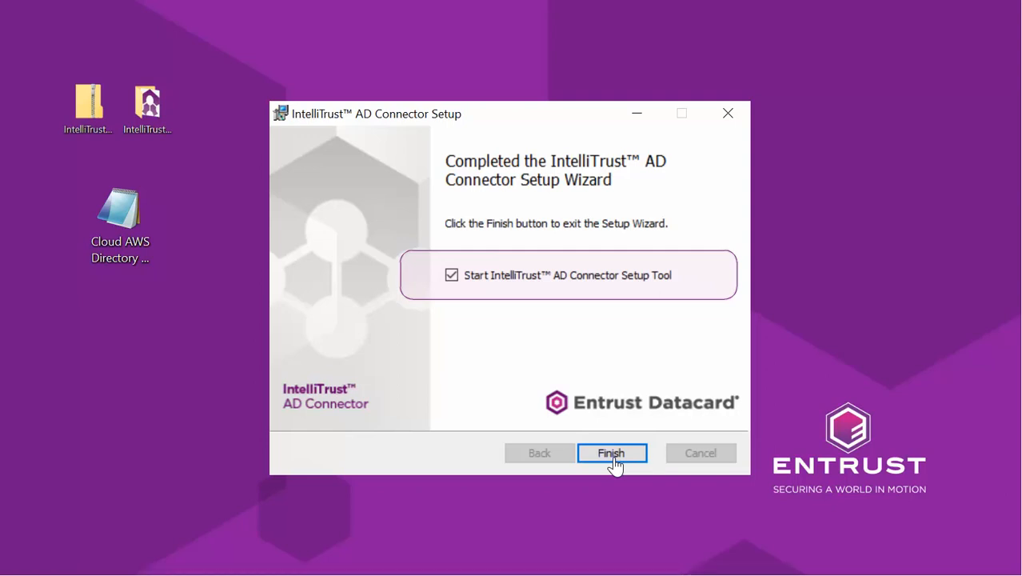
pyautogui.click(611, 453)
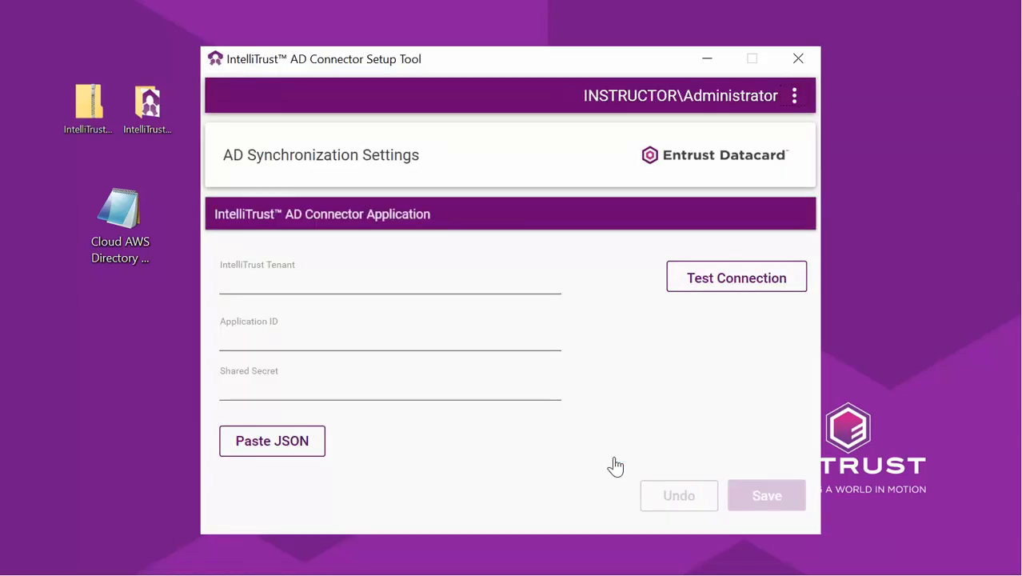
# Paste the JSON to fill tenant, application ID and shared secret, then test the connection
pyautogui.click(120, 208)
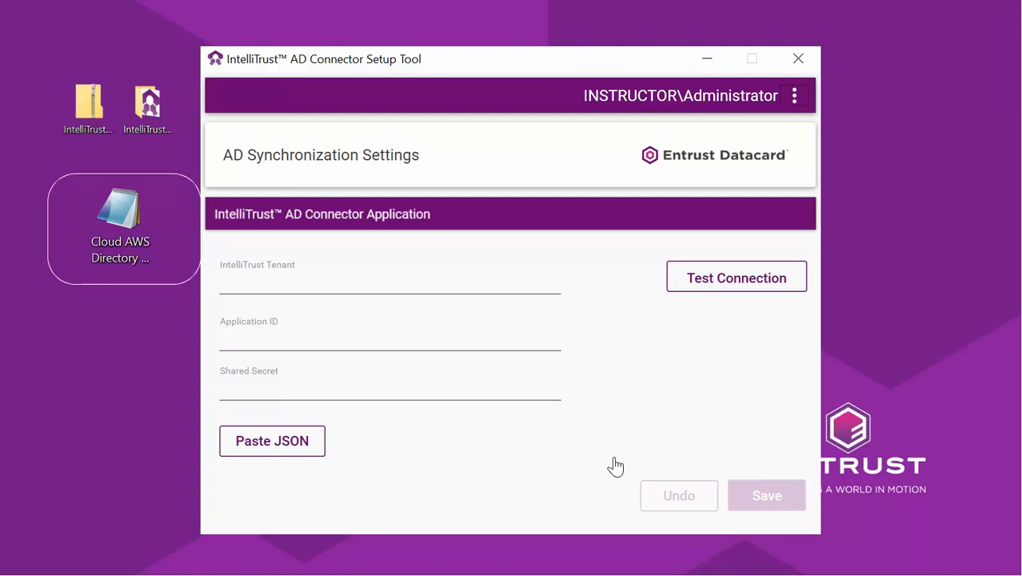
pyautogui.click(272, 440)
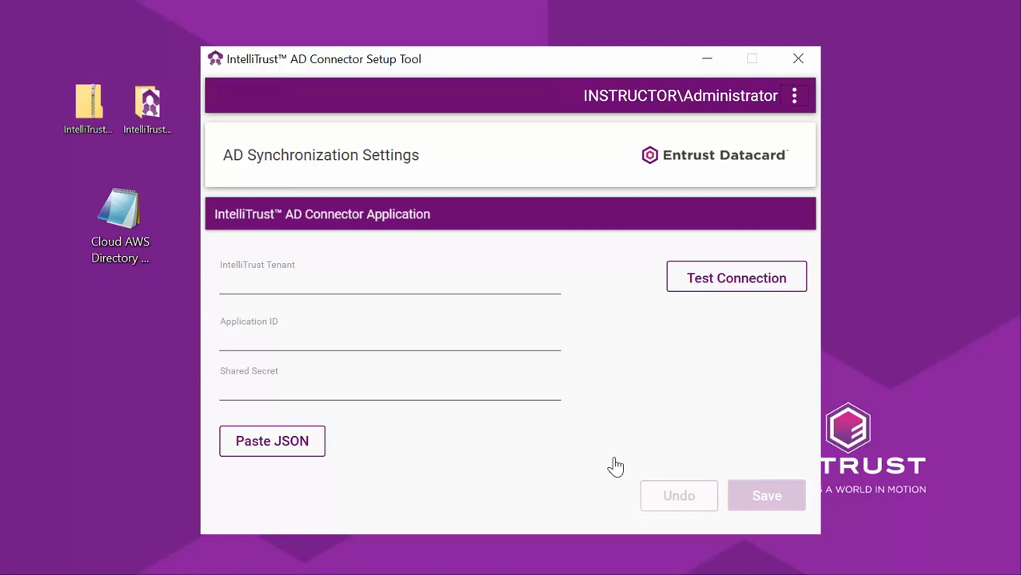
pyautogui.moveTo(400, 462)
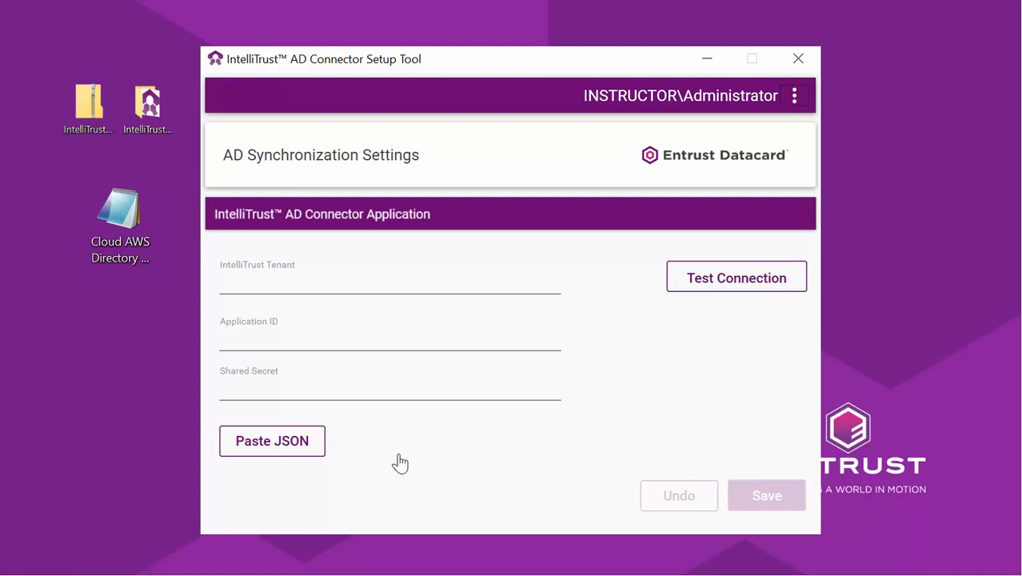
pyautogui.click(272, 441)
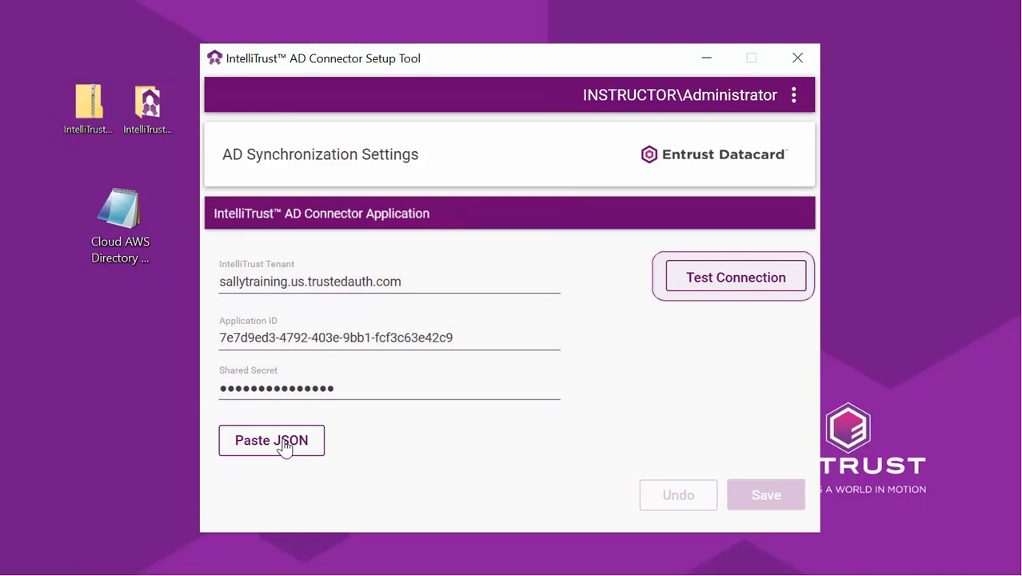
pyautogui.moveTo(767, 288)
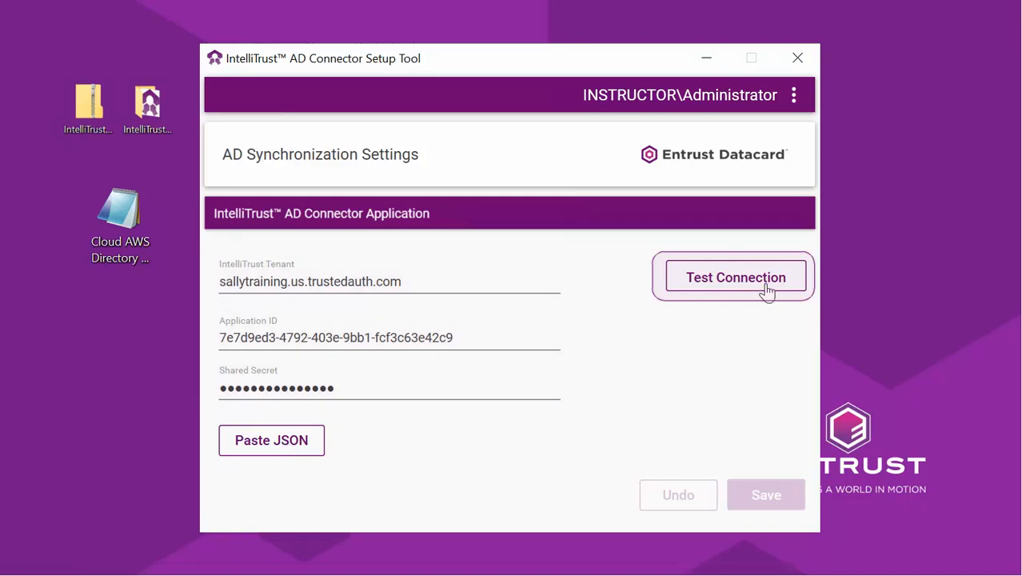
pyautogui.click(735, 277)
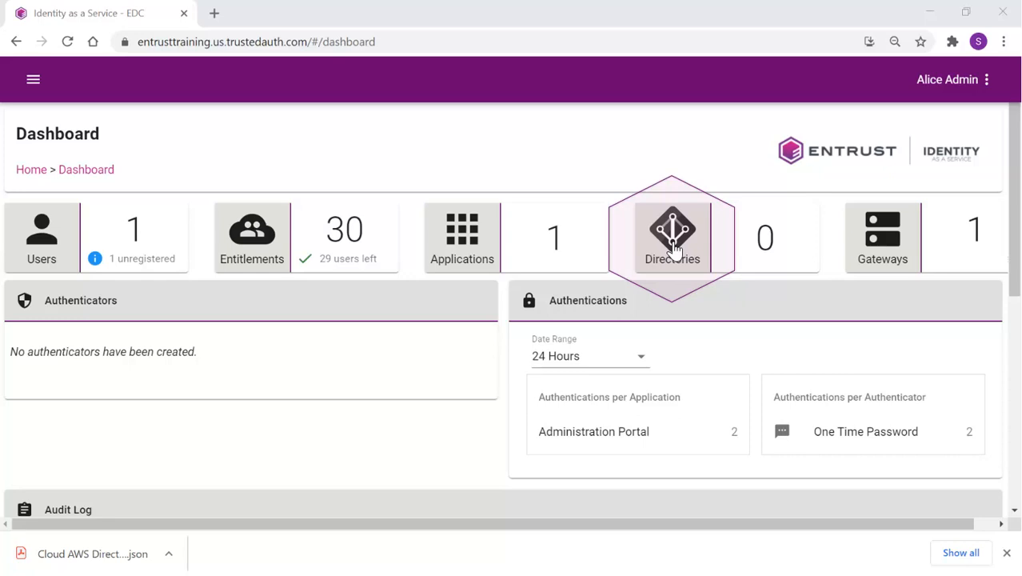
# Start adding an AD Connector Directory (Preview) from the Directories page
pyautogui.click(672, 236)
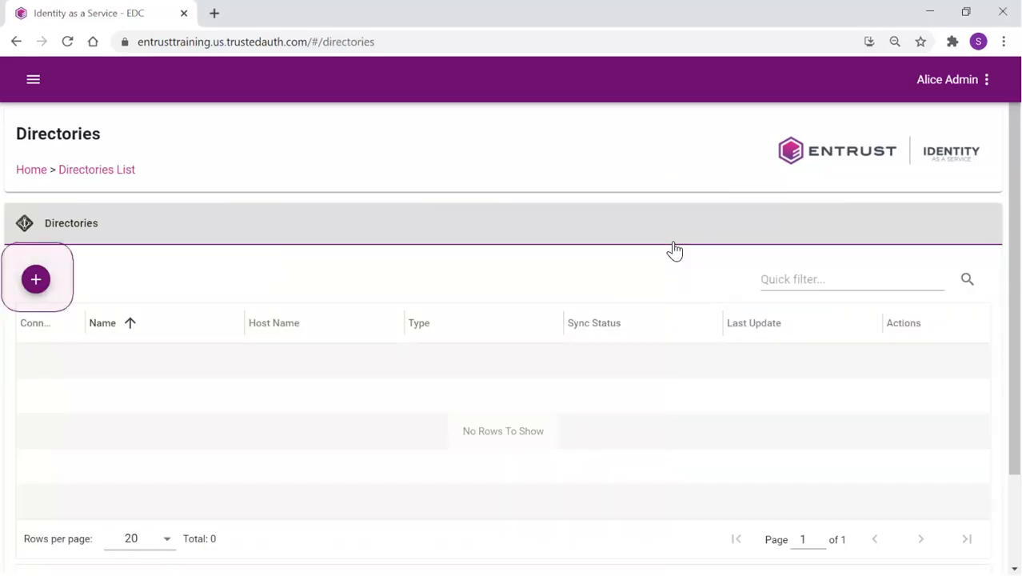
pyautogui.moveTo(35, 279)
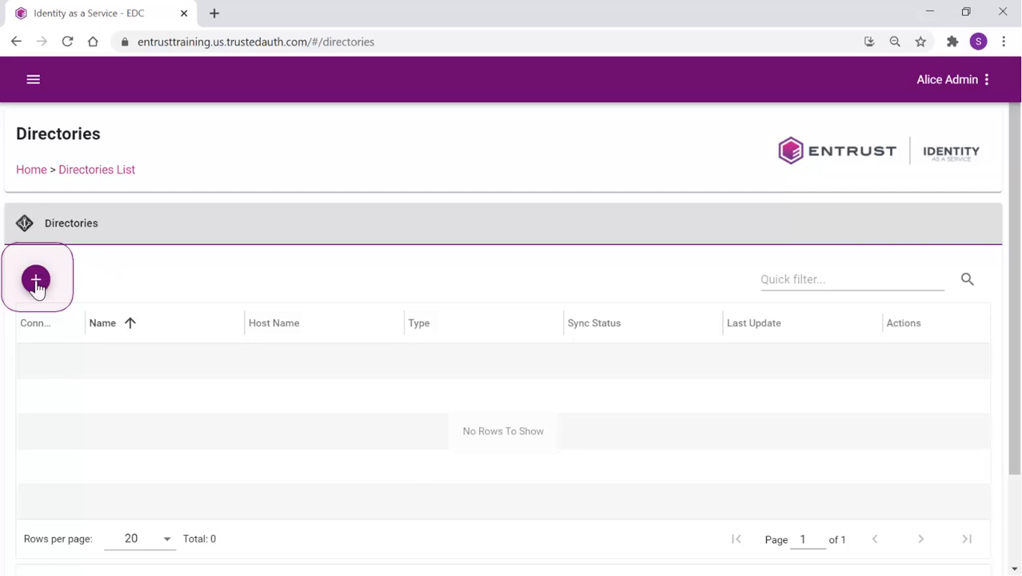
pyautogui.click(36, 278)
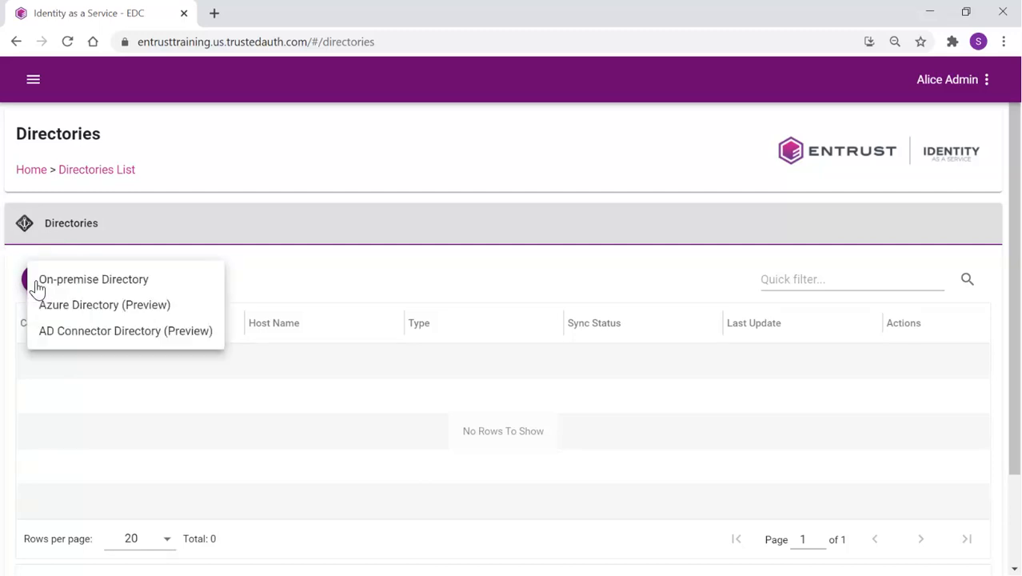
pyautogui.moveTo(199, 342)
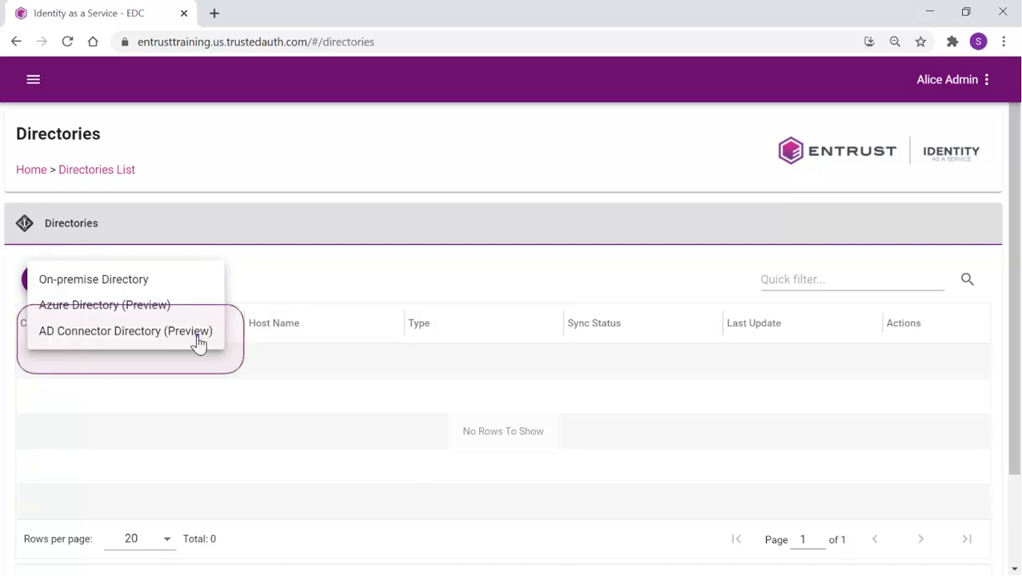
pyautogui.click(124, 330)
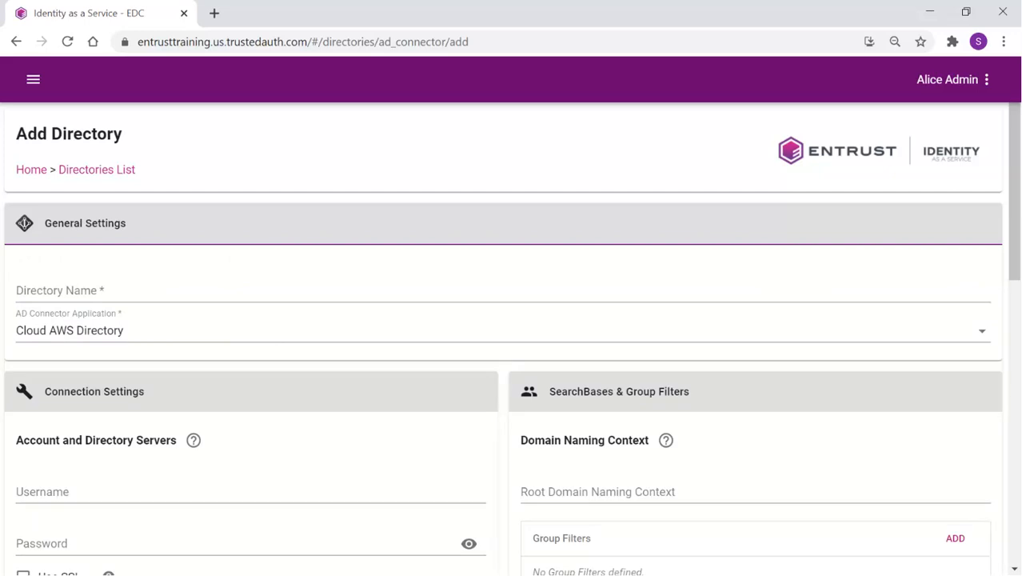
# Enter the directory name and account username and password, then add a directory server
pyautogui.click(160, 290)
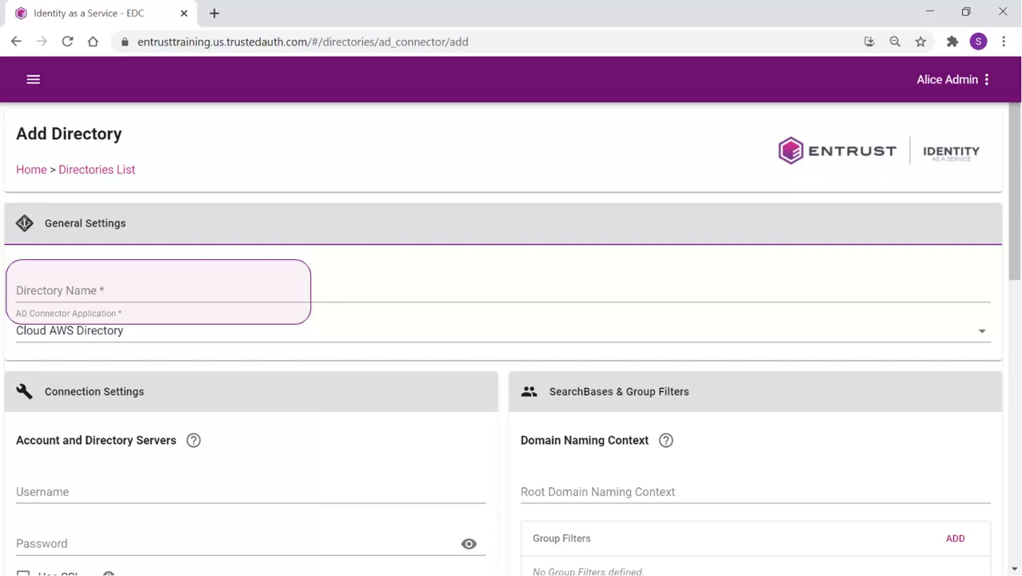
pyautogui.click(502, 330)
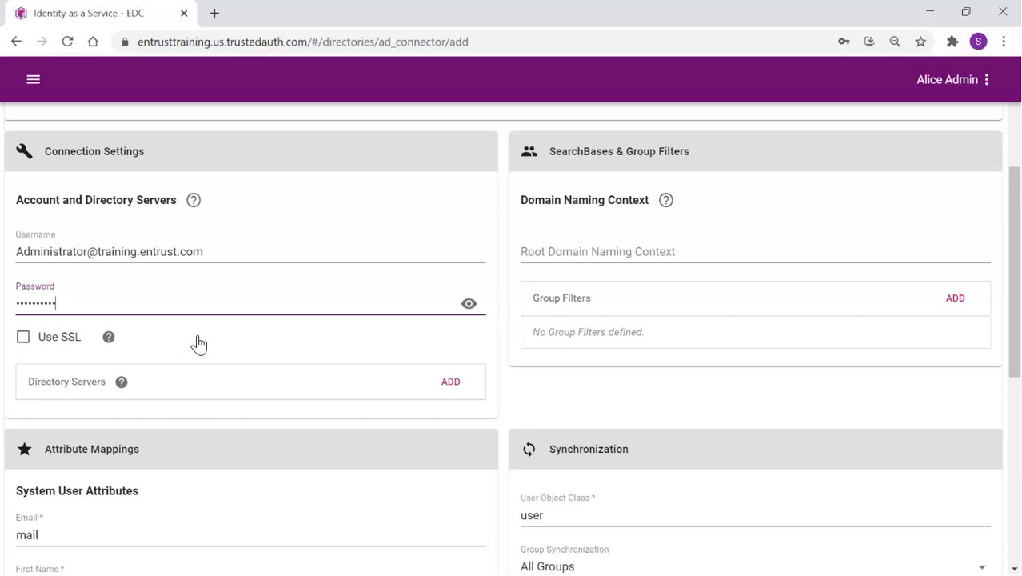
pyautogui.moveTo(422, 366)
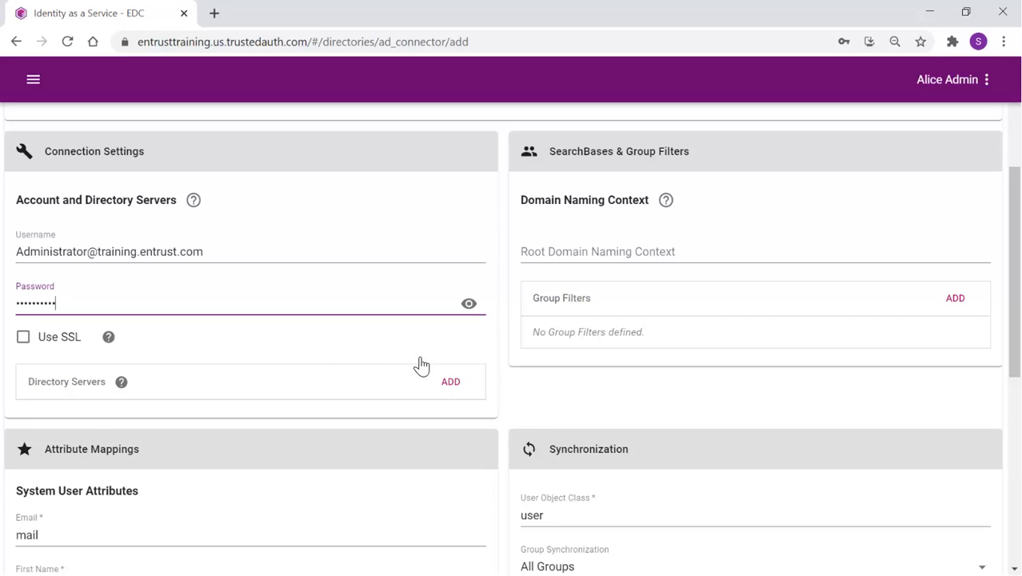
pyautogui.click(450, 382)
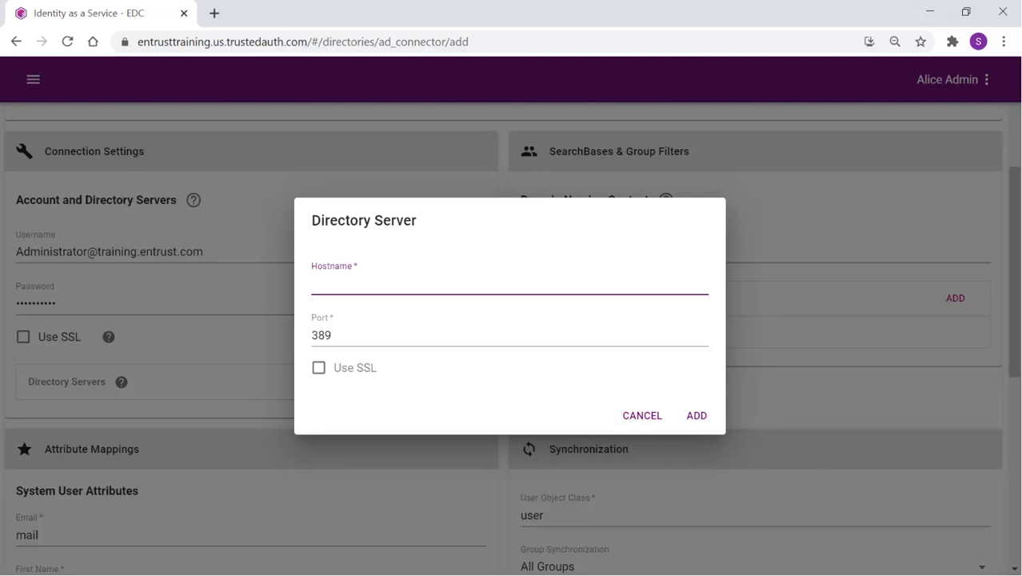
# Add DC01.training.entrust.com on port 389 as the directory server
pyautogui.write('DC01.training.entrust.com')
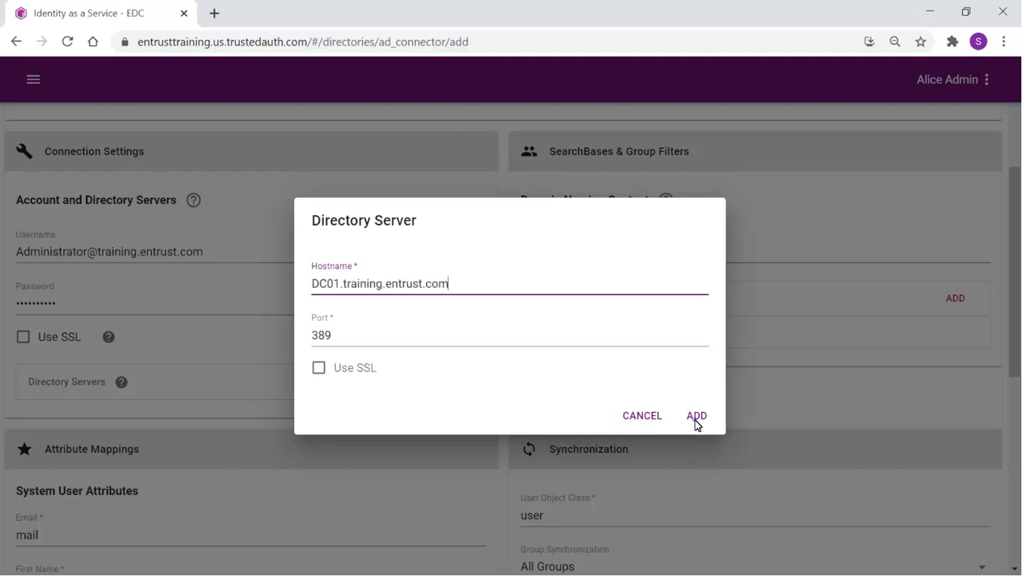
pyautogui.click(696, 415)
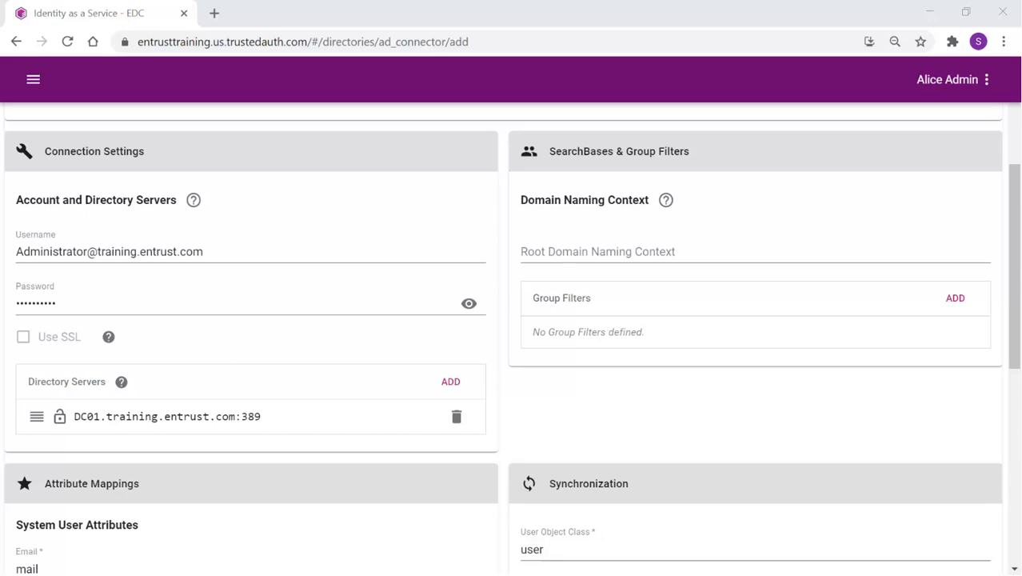
pyautogui.click(756, 251)
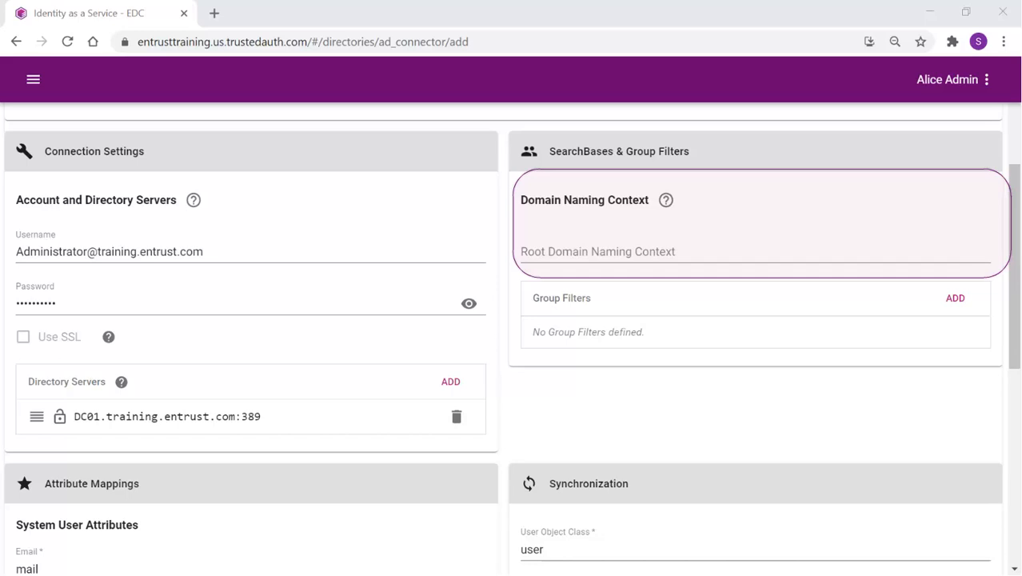
# Set root naming context 'ou=IDaaS,dc=training,dc=entrust,dc=com' and save the directory
pyautogui.write('ou=IDaaS,dc=training,dc=entrust,dc=com')
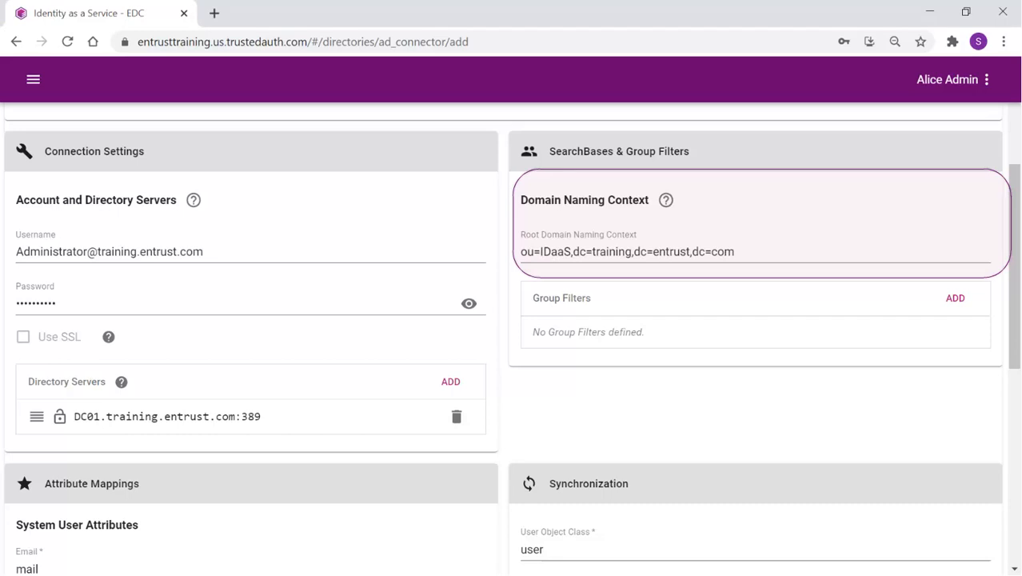
pyautogui.scroll(-3)
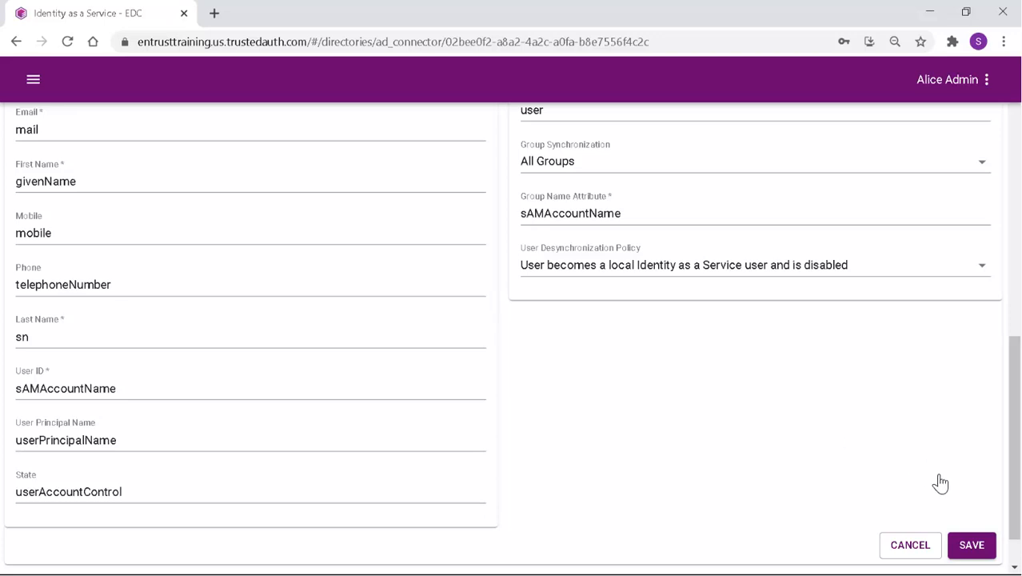
pyautogui.click(971, 545)
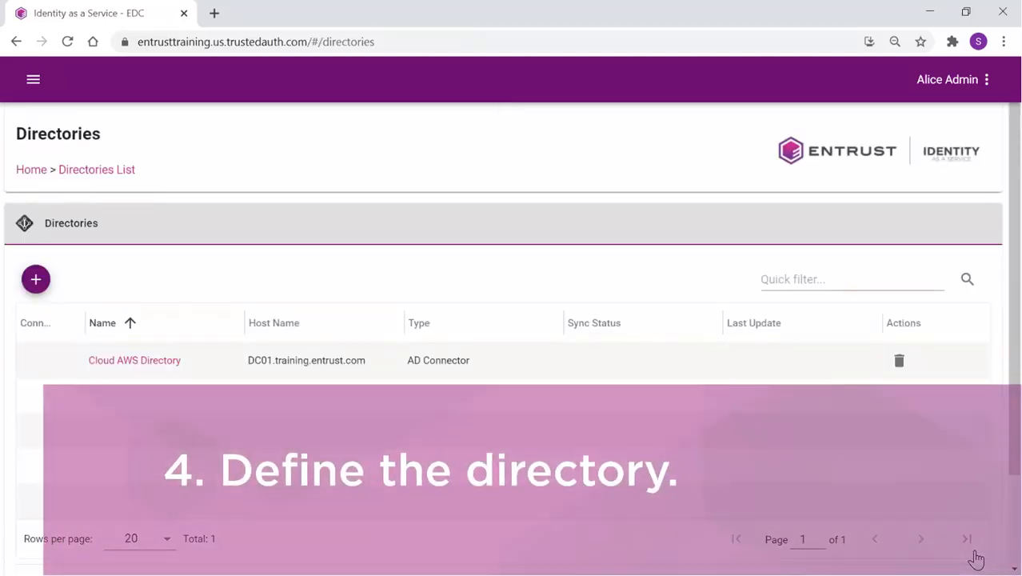